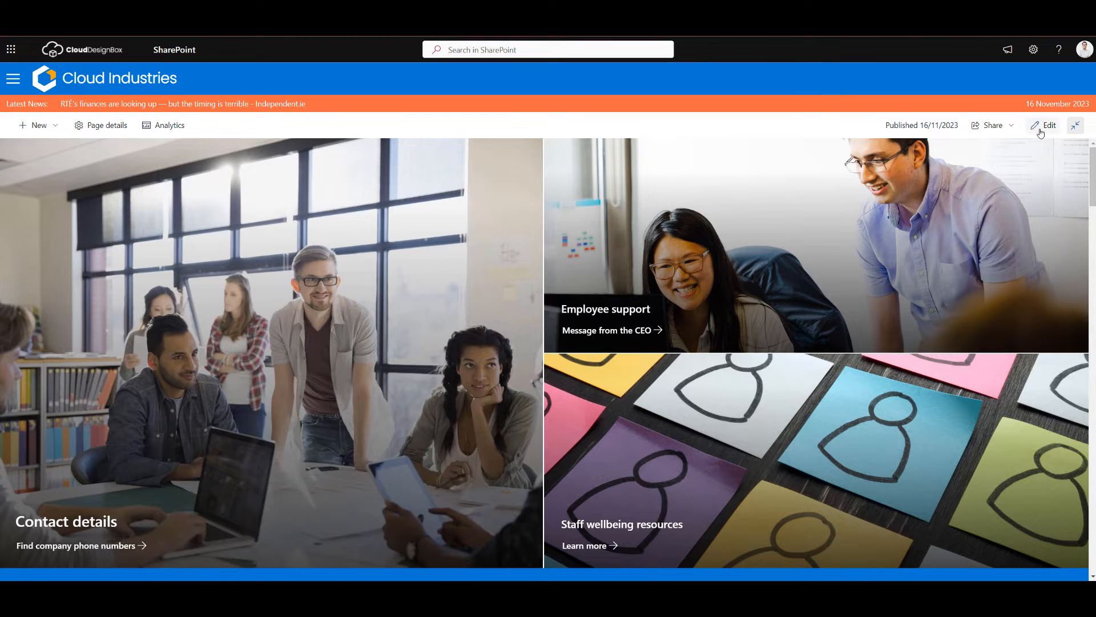
Switch the Cloud Industries home page into edit mode via the command bar Edit button.
{"action": "left_click", "coordinate": [1047, 126]}
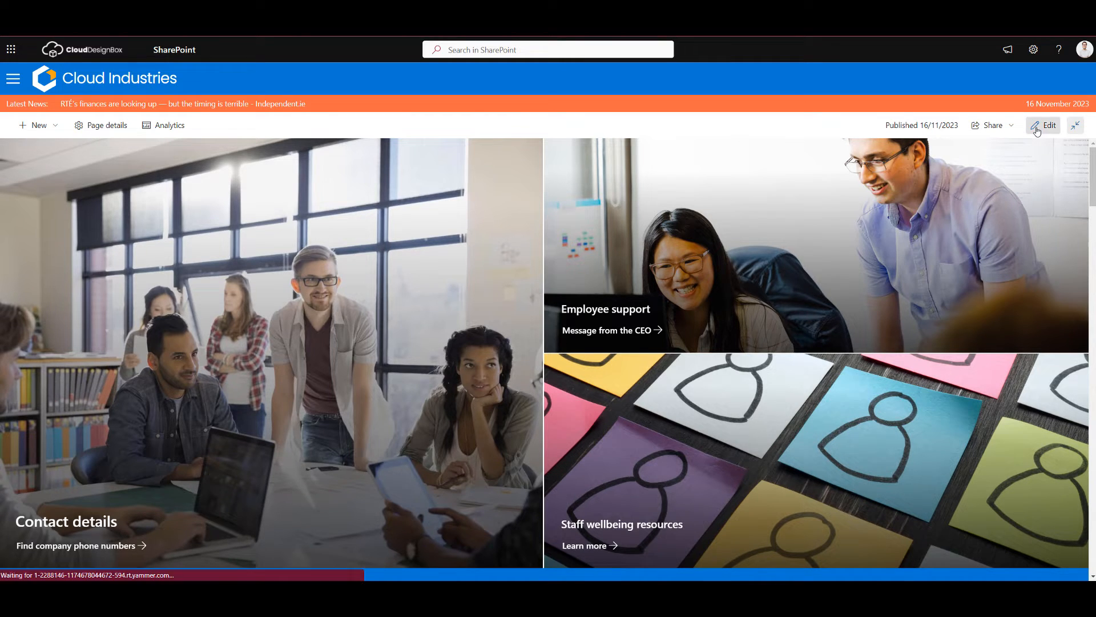
{"action": "left_click", "coordinate": [1047, 126]}
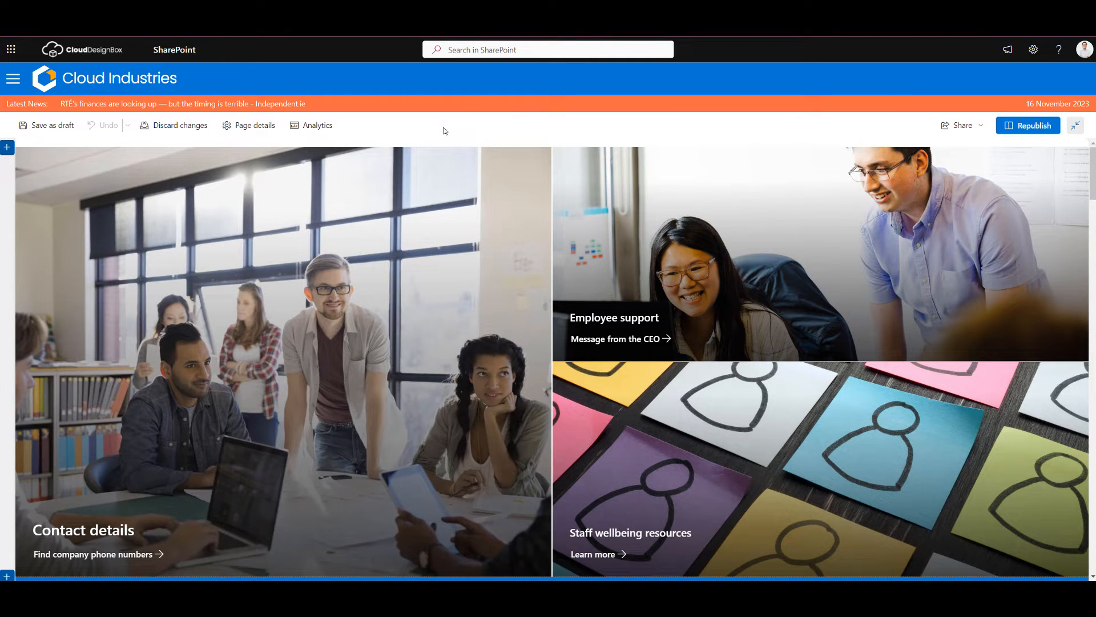
{"action": "mouse_move", "coordinate": [7, 147]}
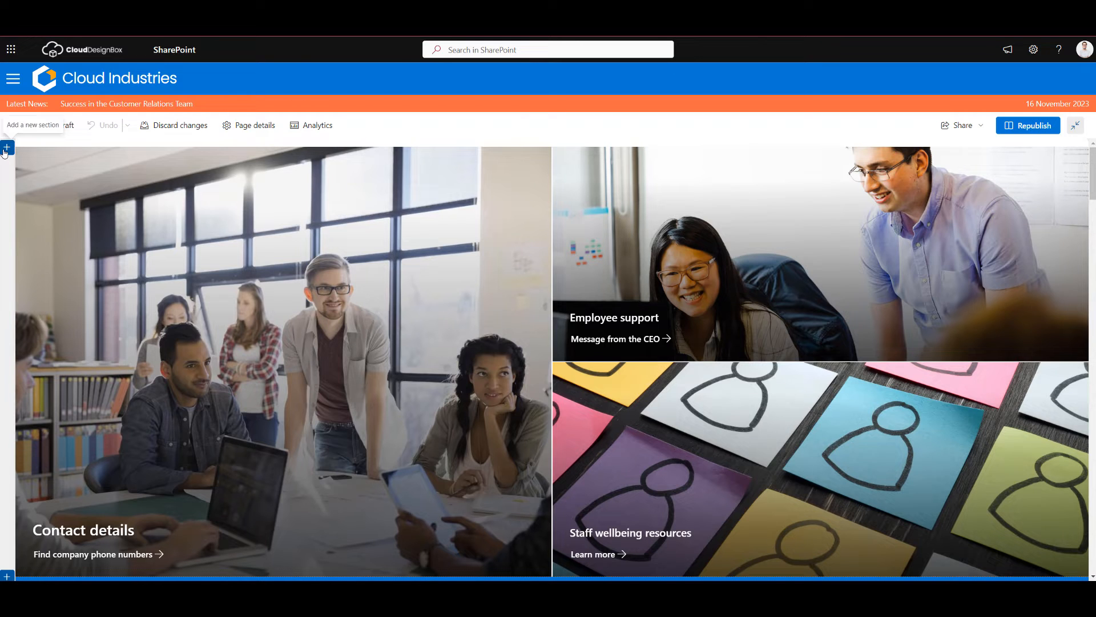
Insert a new full-width section above the existing hero image tiles.
{"action": "left_click", "coordinate": [8, 145]}
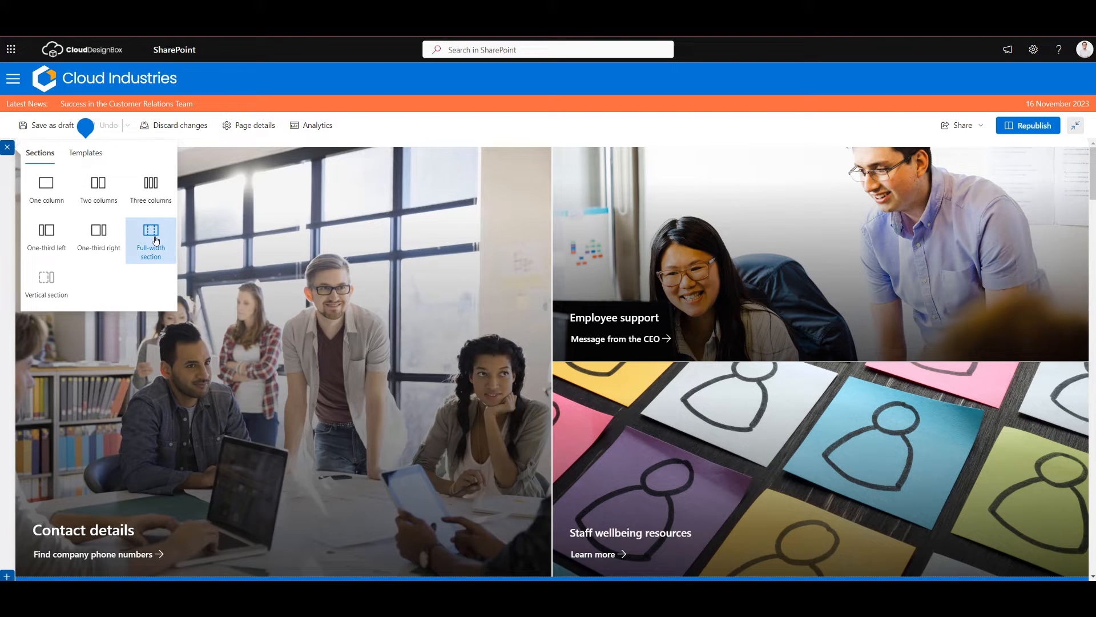
{"action": "left_click", "coordinate": [151, 240]}
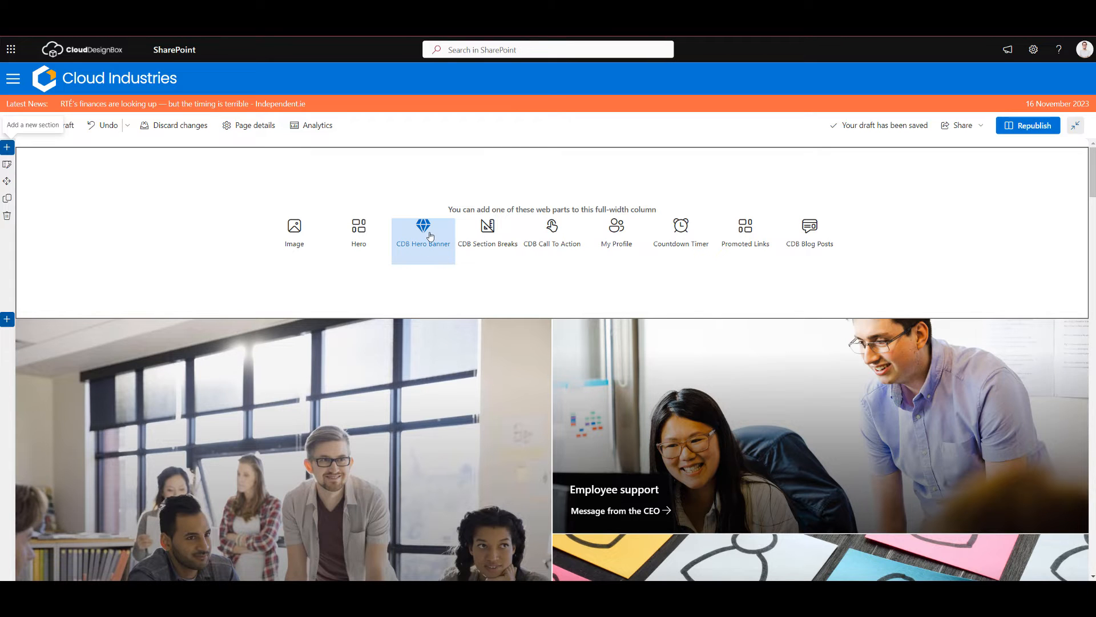
Add the CDB Hero Banner web part, showing a welcome message, call-to-action and three news cards.
{"action": "left_click", "coordinate": [422, 234]}
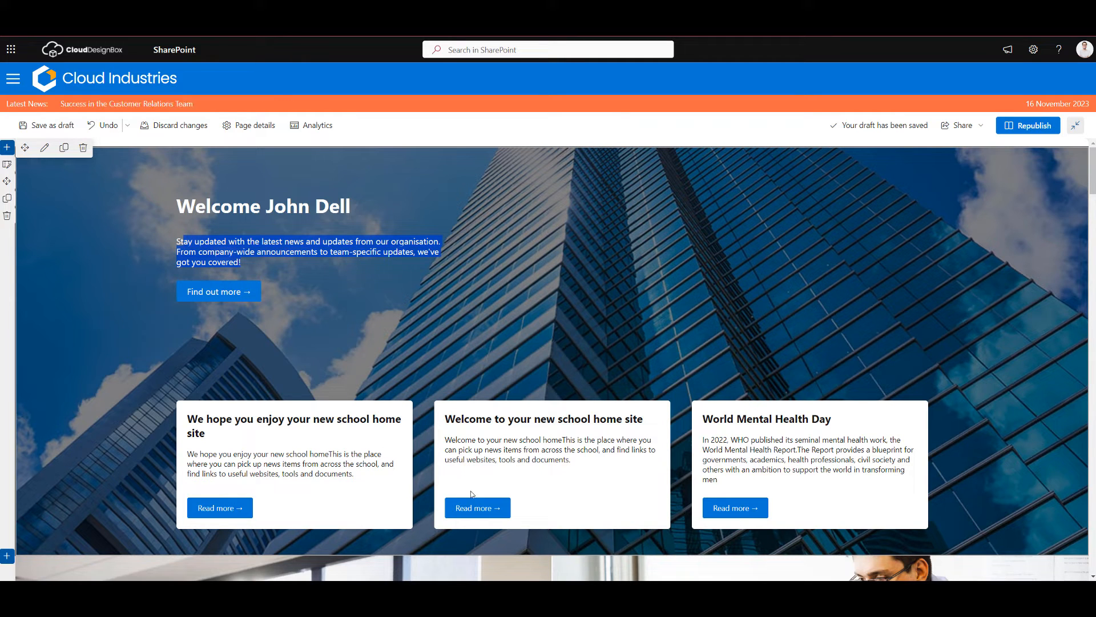
{"action": "mouse_move", "coordinate": [233, 288]}
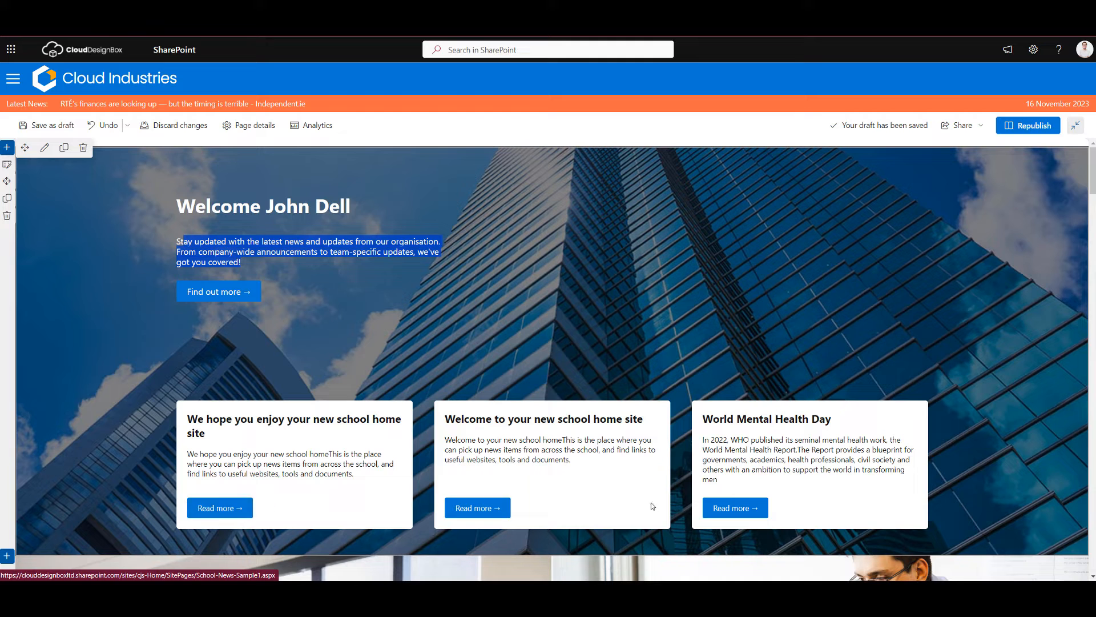
{"action": "mouse_move", "coordinate": [42, 157]}
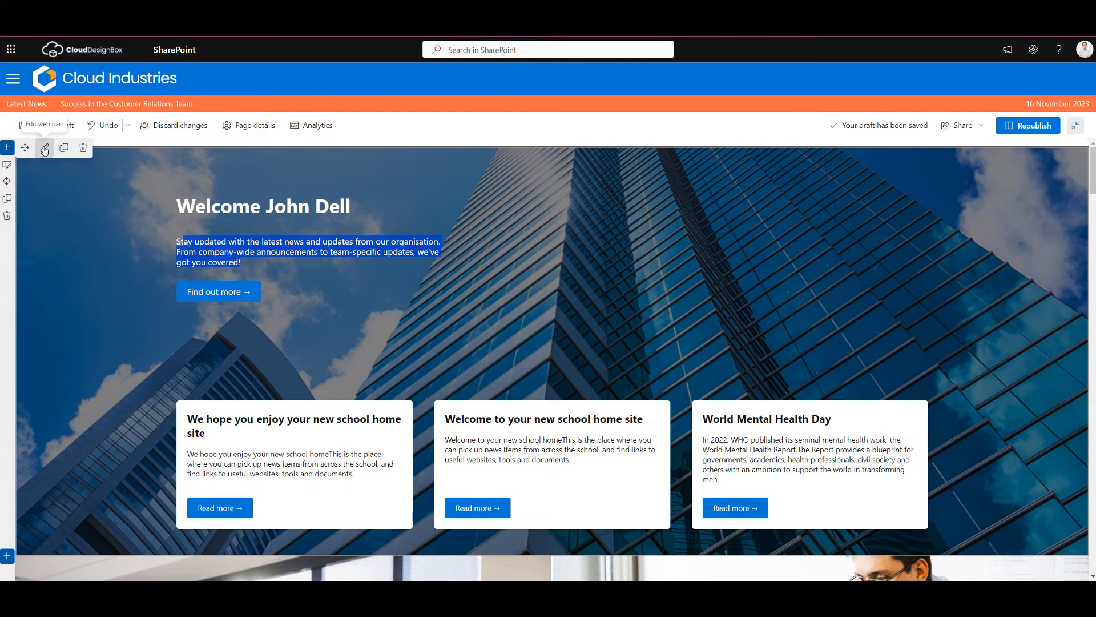
Set the banner welcome text to 'Empowering innovation' and hide the user's name.
{"action": "left_click", "coordinate": [45, 147]}
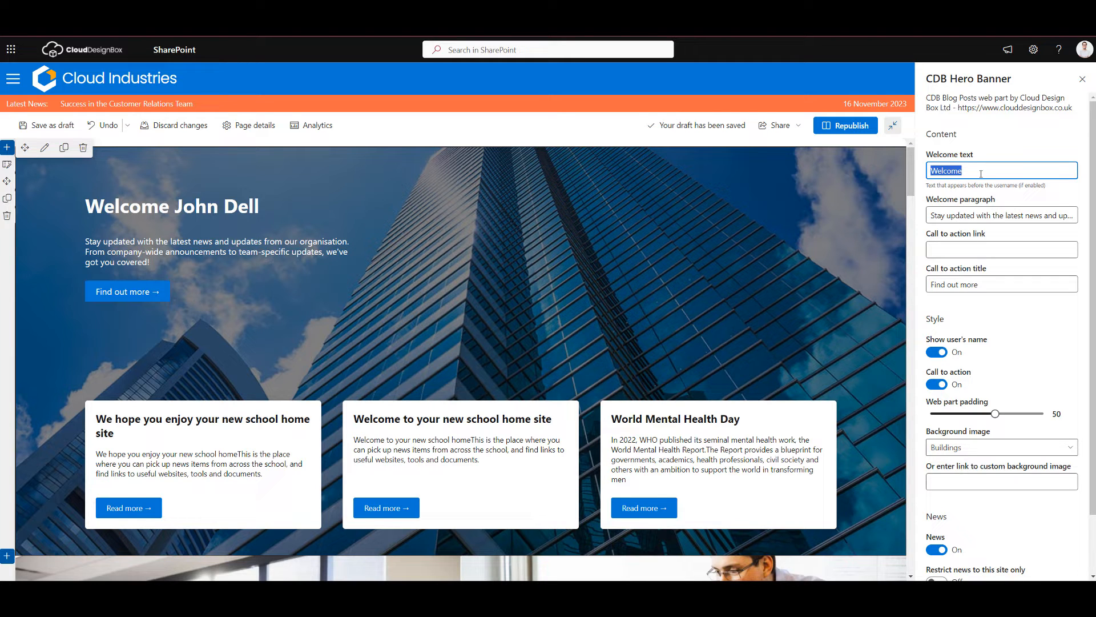
{"action": "type", "text": "Empowering innovation"}
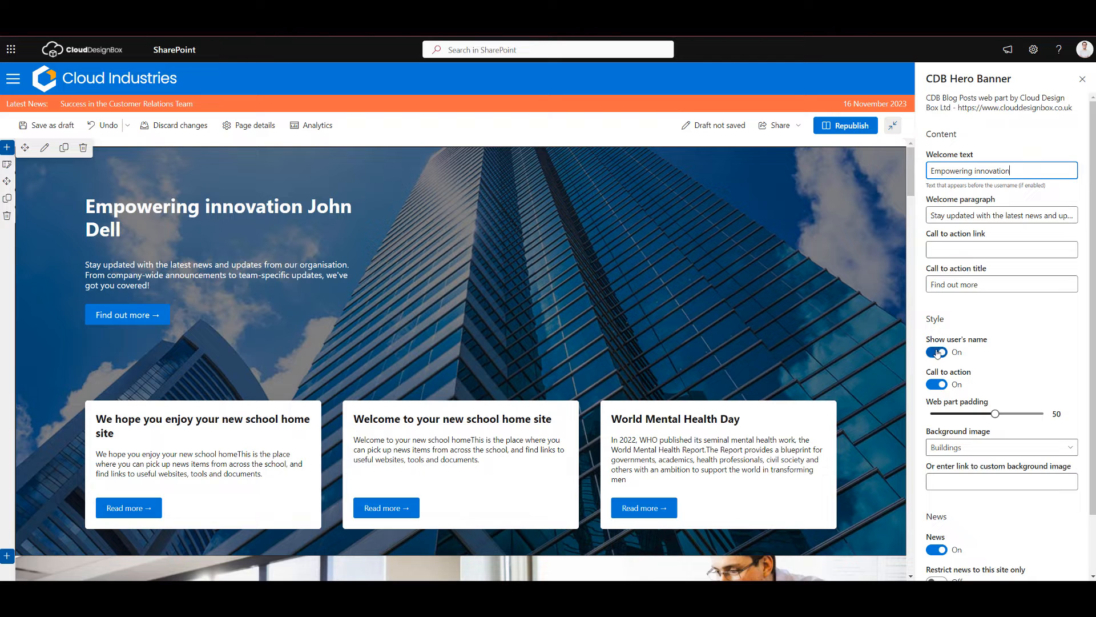
{"action": "left_click", "coordinate": [936, 353]}
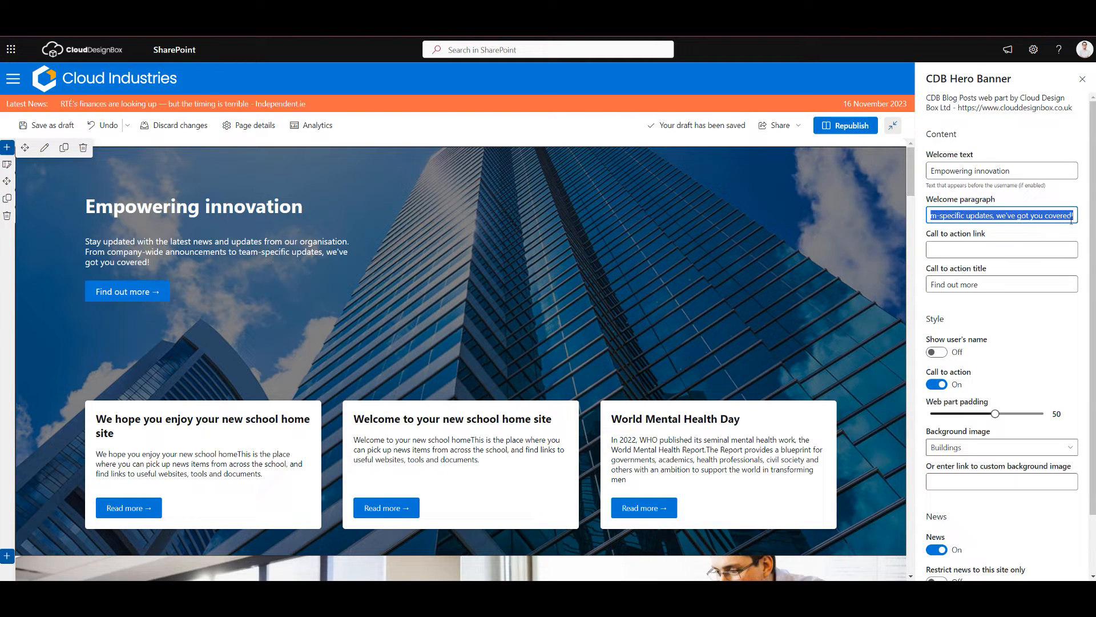
Title the call-to-action button 'Read more', leaving the button switched on.
{"action": "left_click", "coordinate": [1001, 249]}
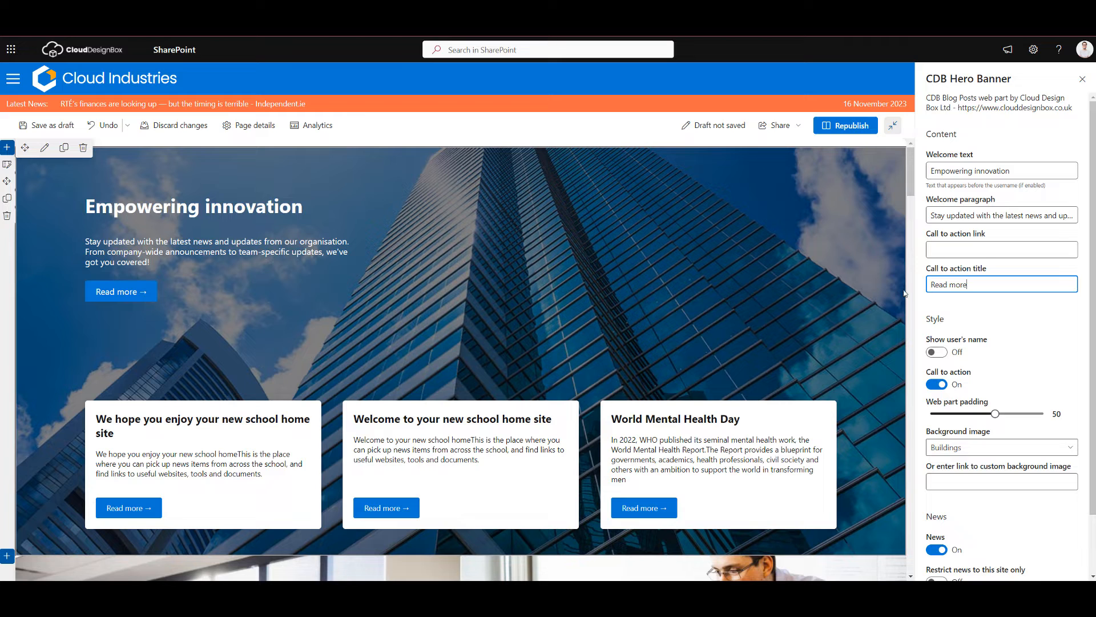
{"action": "left_click", "coordinate": [1001, 249]}
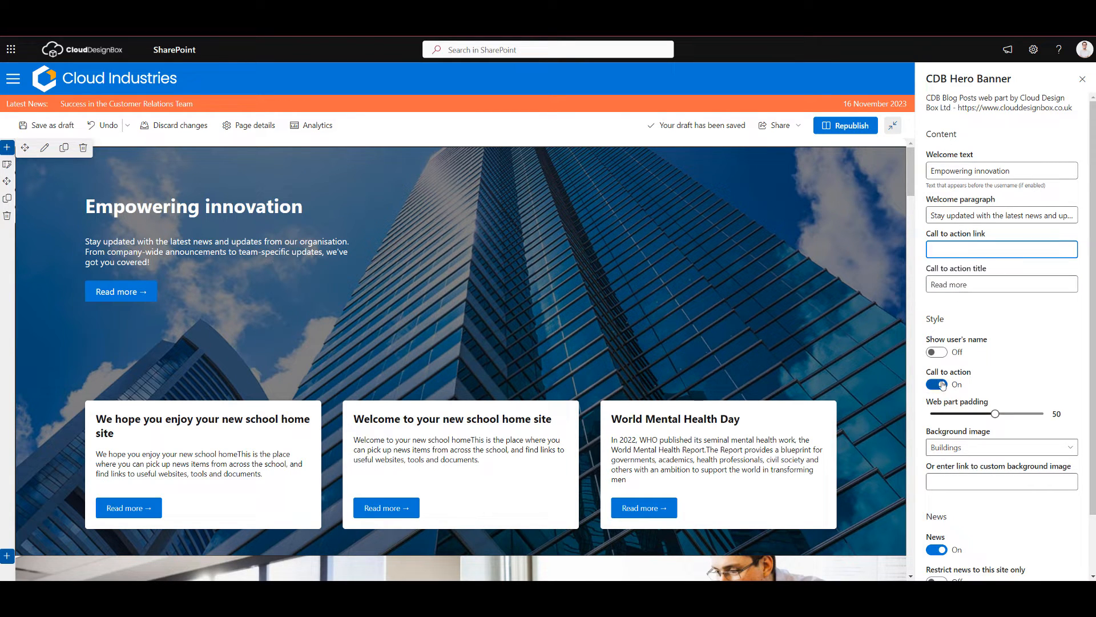
{"action": "left_click", "coordinate": [935, 384]}
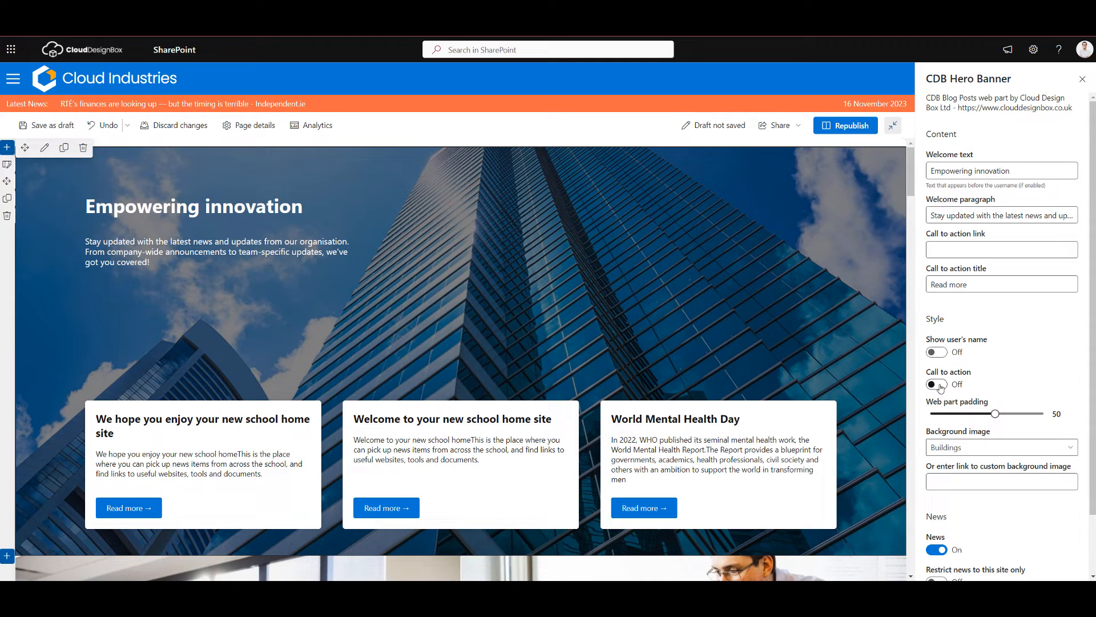
{"action": "left_click", "coordinate": [936, 384]}
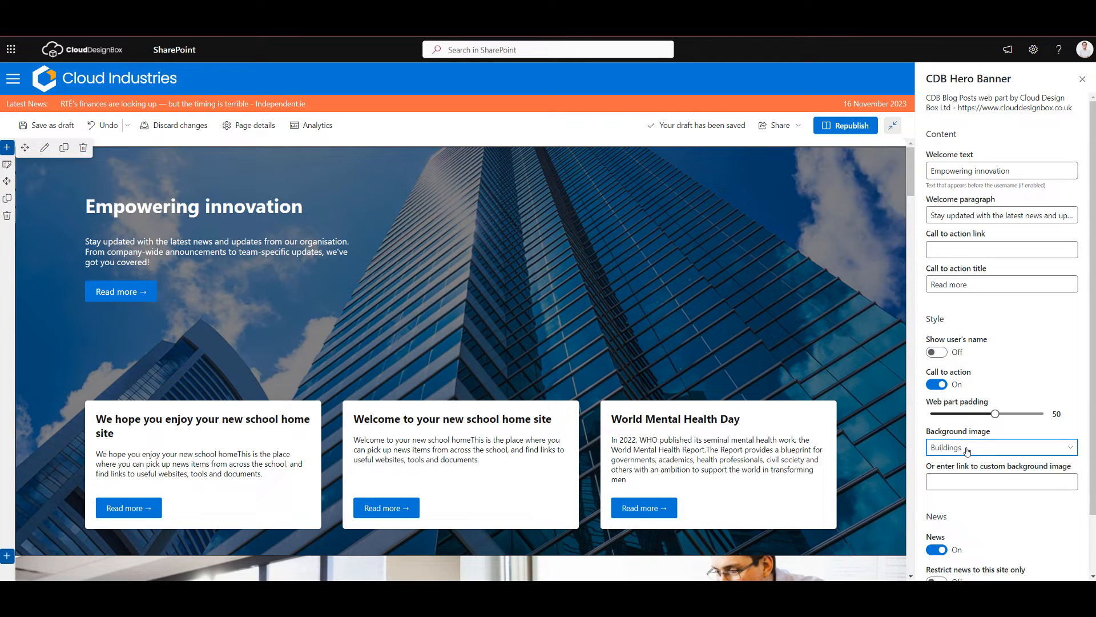
{"action": "left_click", "coordinate": [1001, 446]}
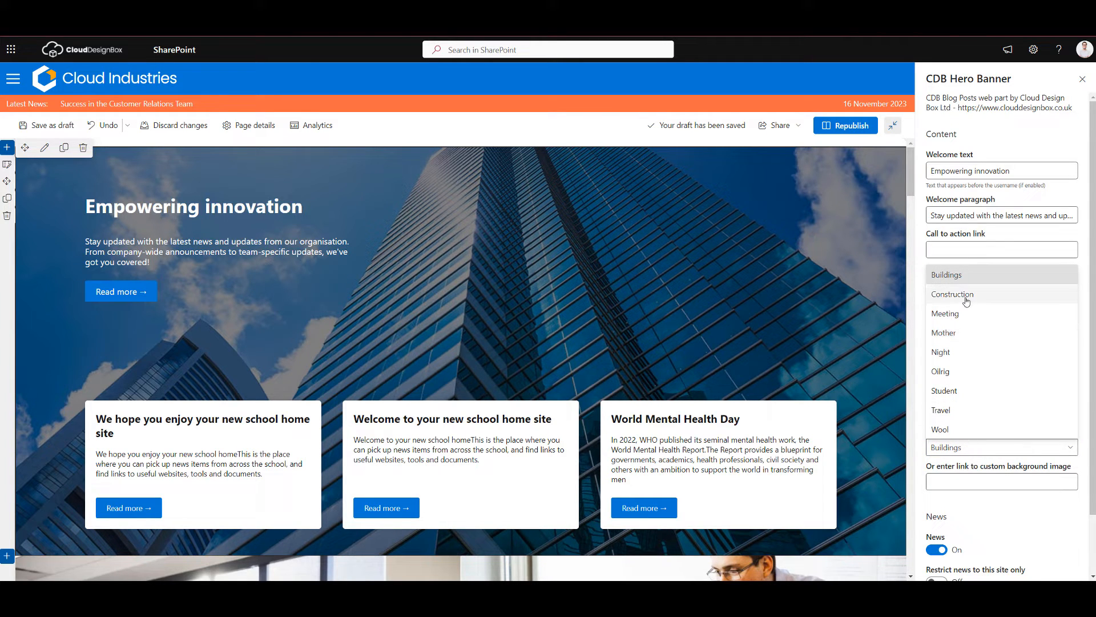
{"action": "left_click", "coordinate": [944, 313]}
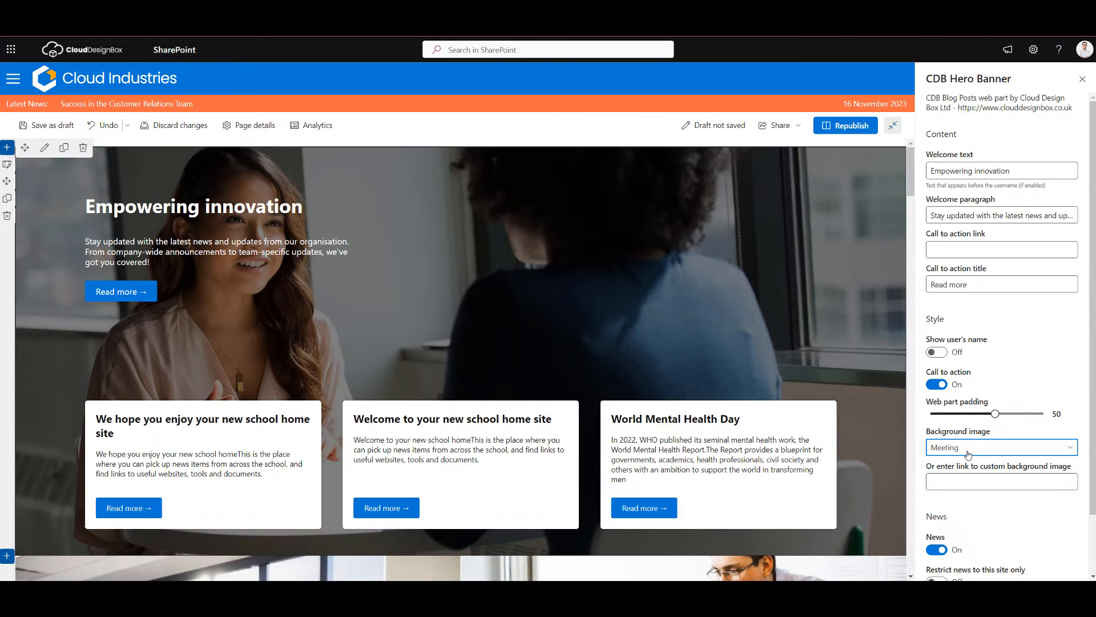
{"action": "left_click", "coordinate": [1001, 446]}
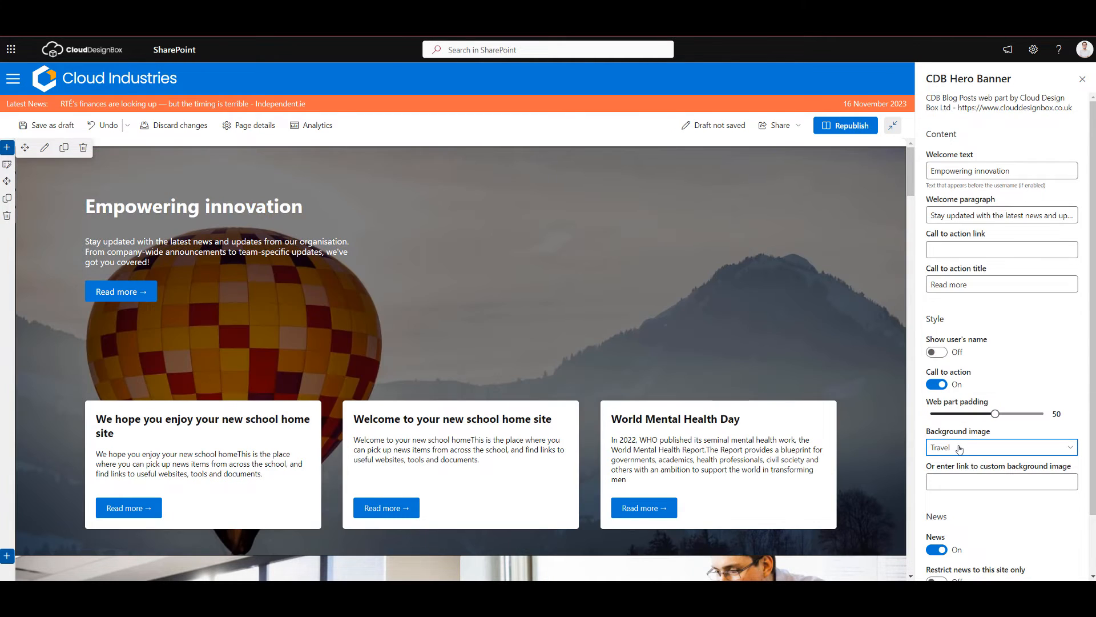
{"action": "left_click", "coordinate": [1002, 446]}
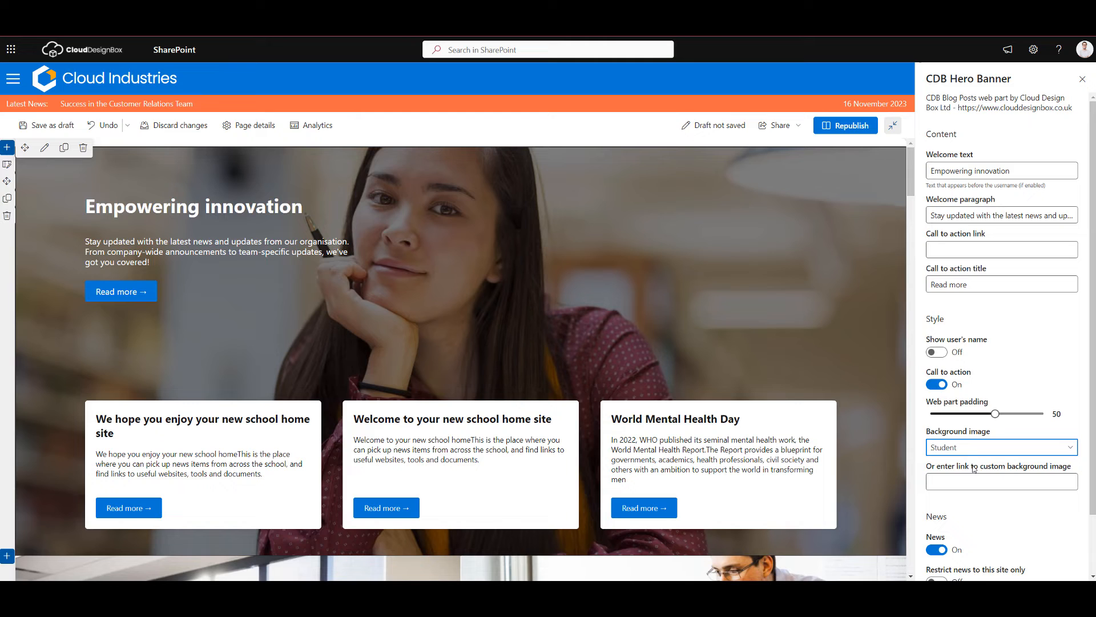
{"action": "left_click", "coordinate": [1000, 446]}
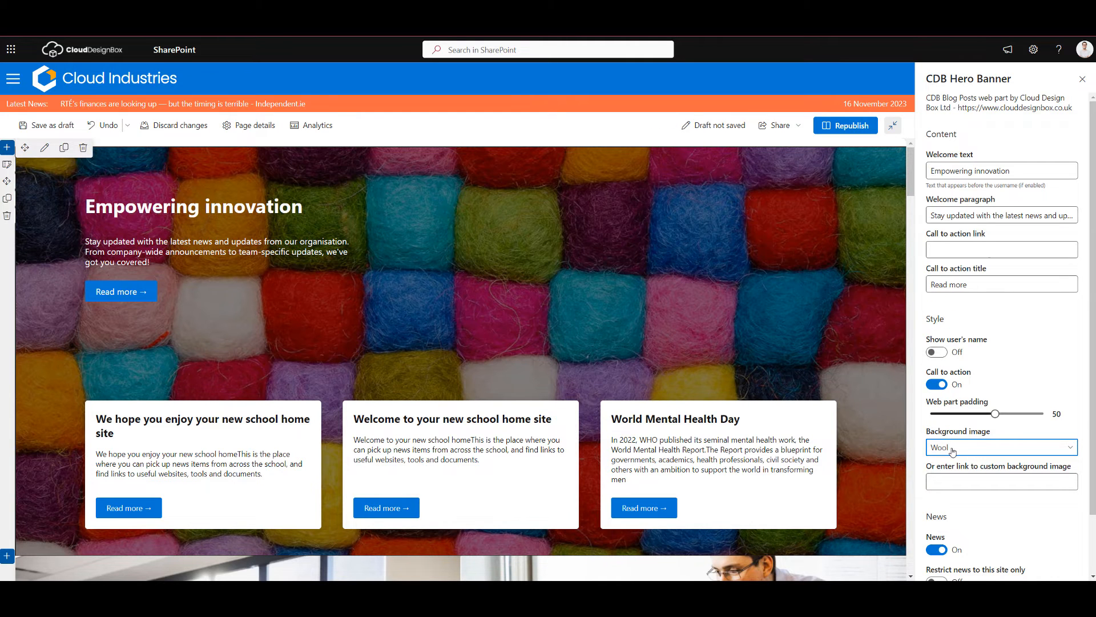
{"action": "left_click", "coordinate": [1000, 446]}
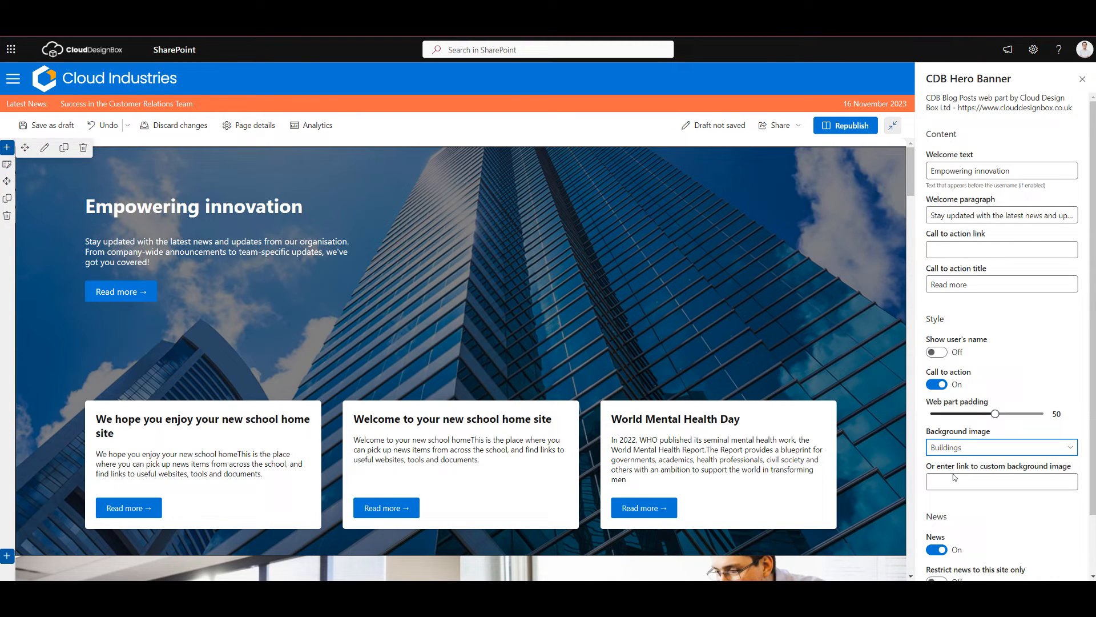
{"action": "left_click", "coordinate": [1002, 481]}
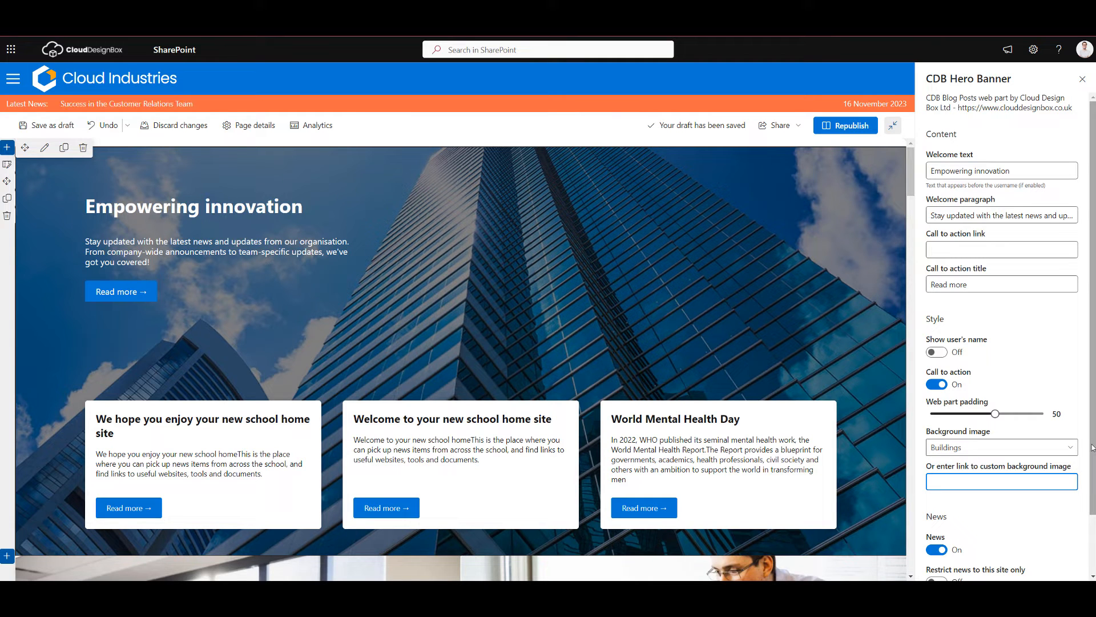
Keep News cards on and restrict them to this site's own news stories.
{"action": "scroll", "scroll_direction": "down", "scroll_amount": 3}
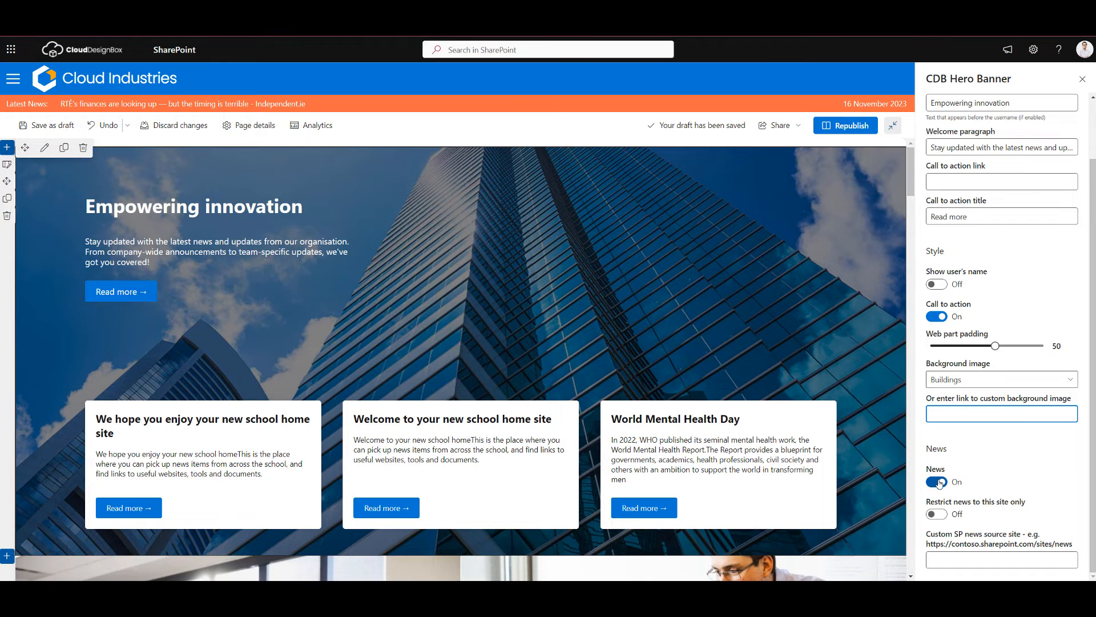
{"action": "left_click", "coordinate": [936, 482]}
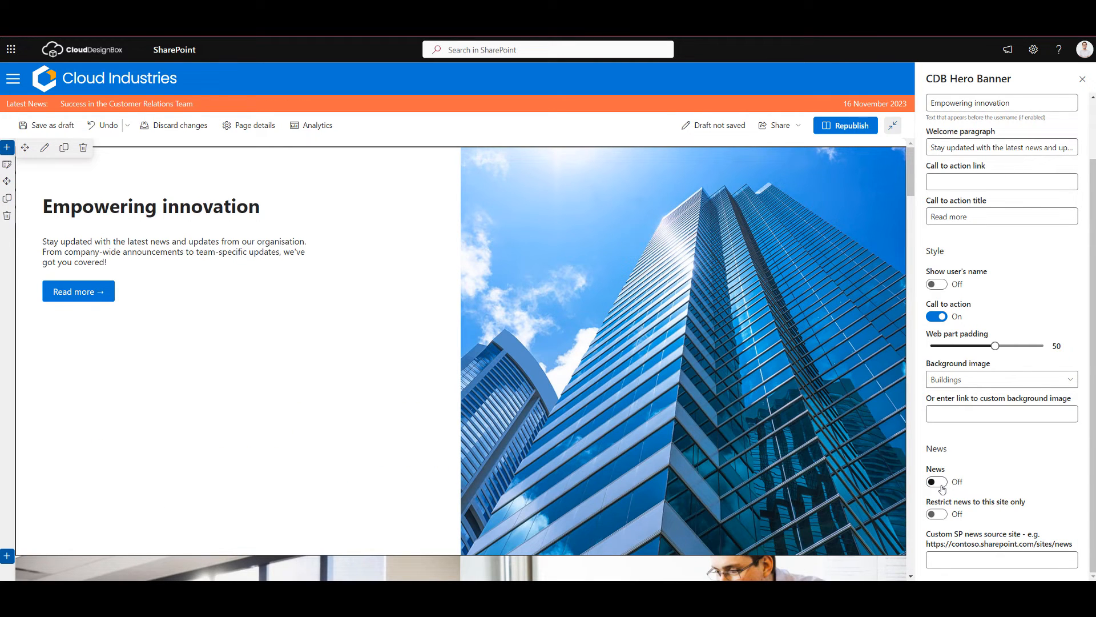
{"action": "left_click", "coordinate": [935, 482]}
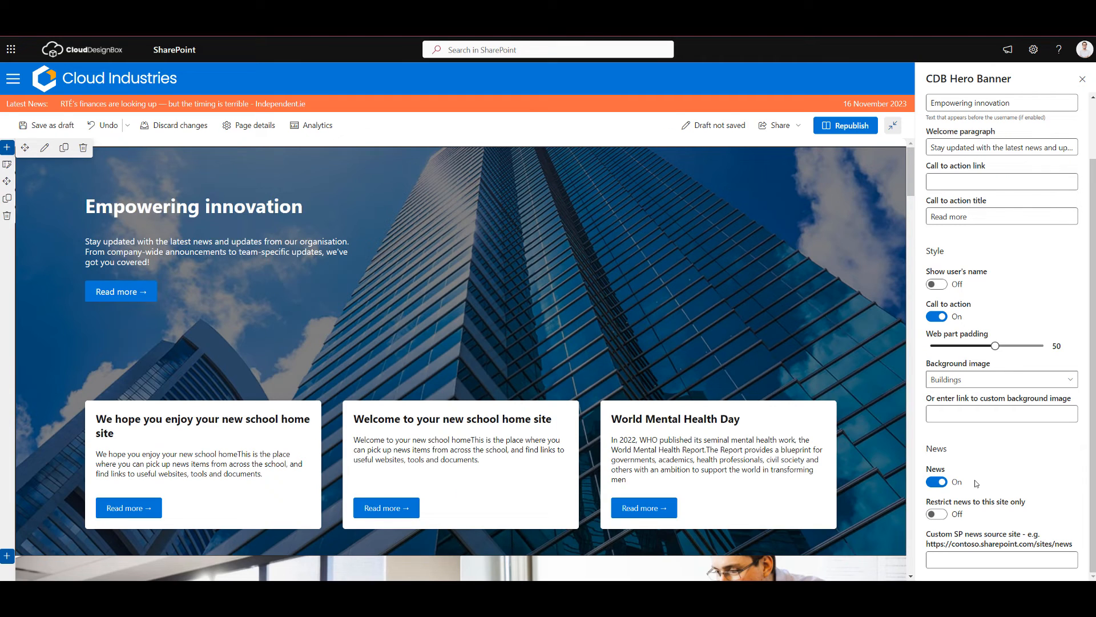
{"action": "left_click", "coordinate": [46, 126]}
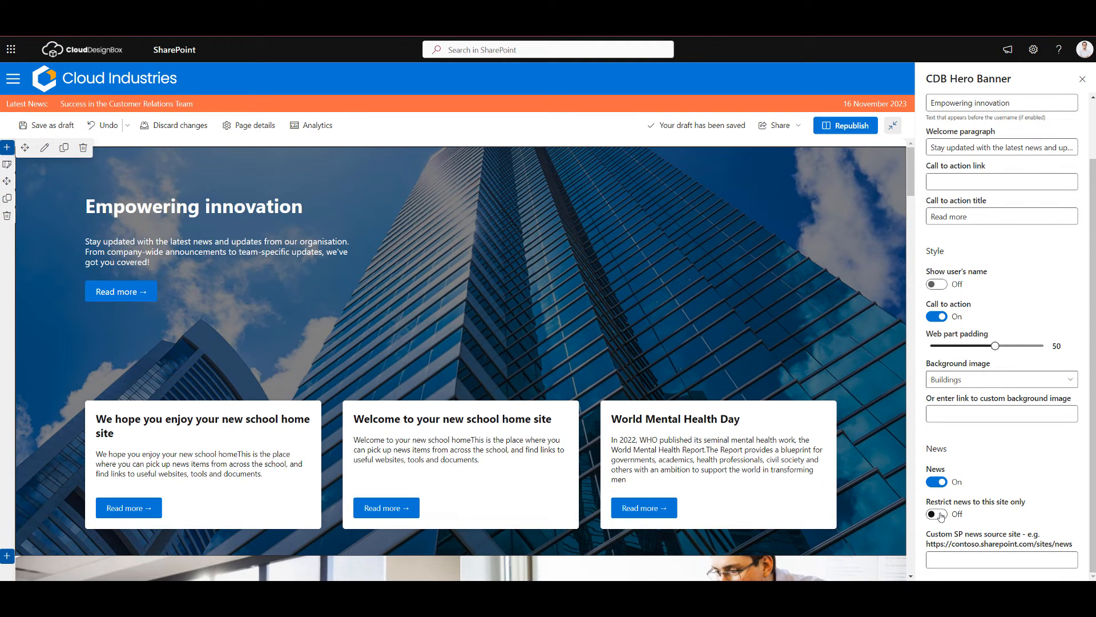
{"action": "left_click", "coordinate": [936, 514]}
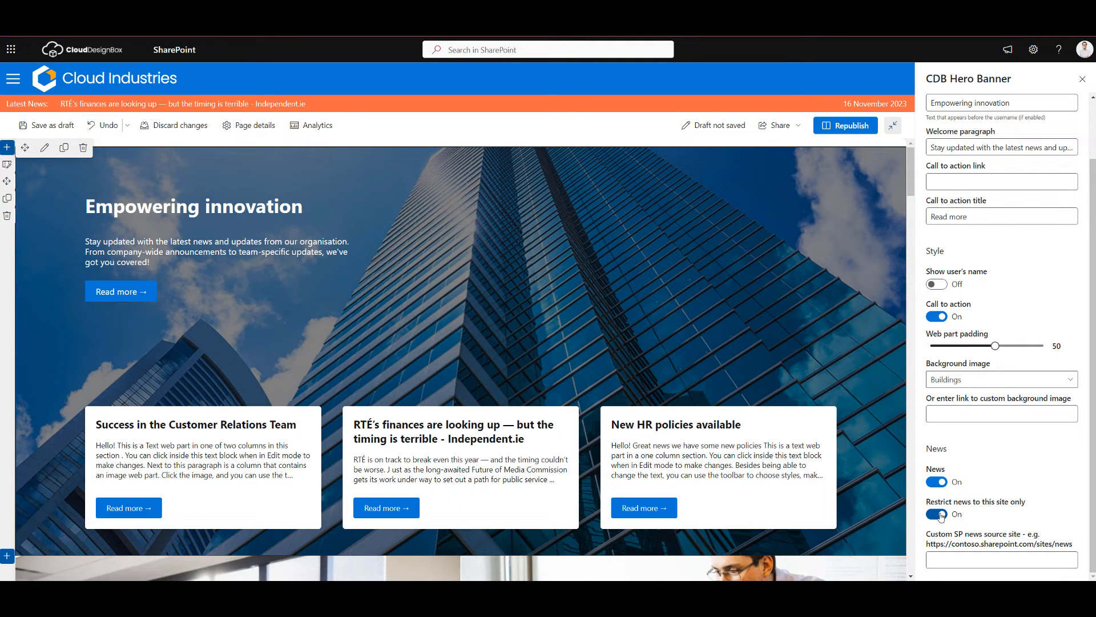
{"action": "left_click", "coordinate": [44, 126]}
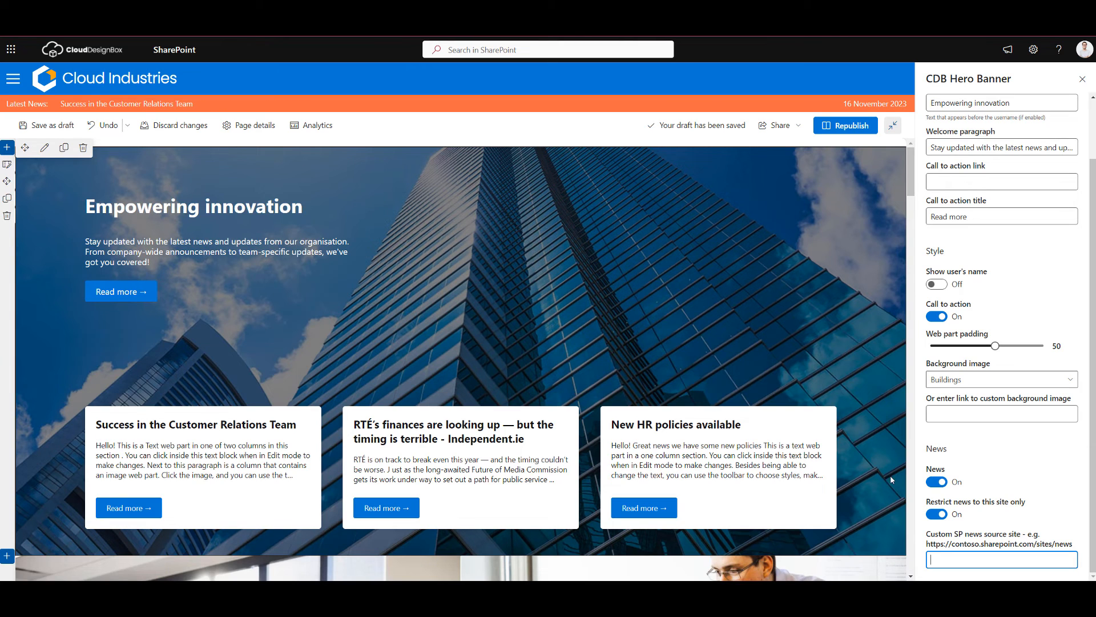
{"action": "mouse_move", "coordinate": [539, 455]}
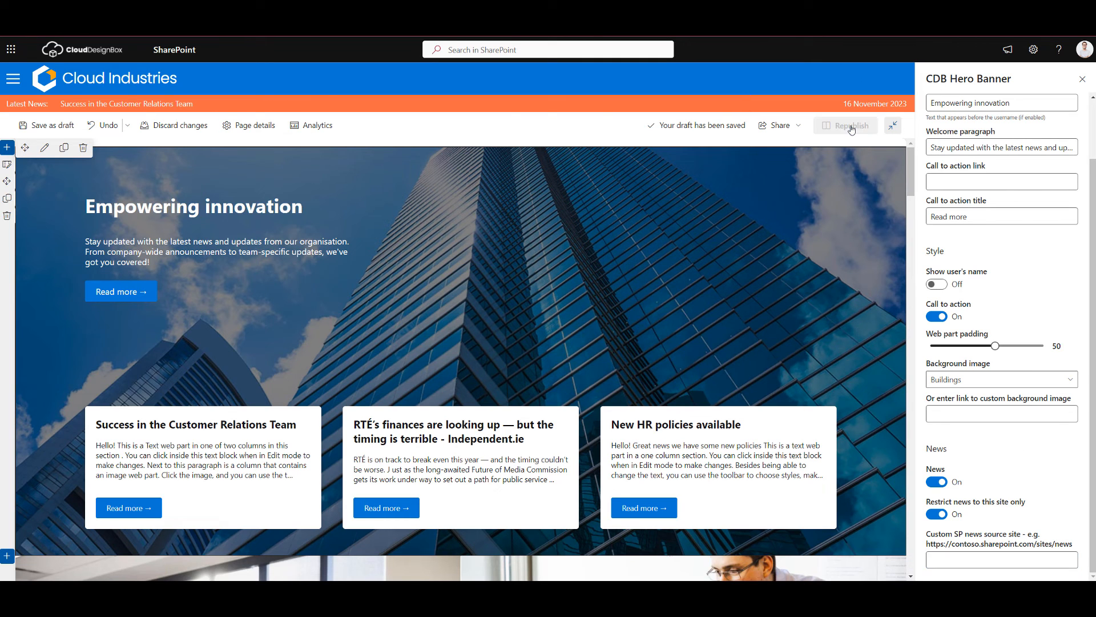
Republish the page so the Empowering innovation banner and news cards go live.
{"action": "left_click", "coordinate": [850, 124]}
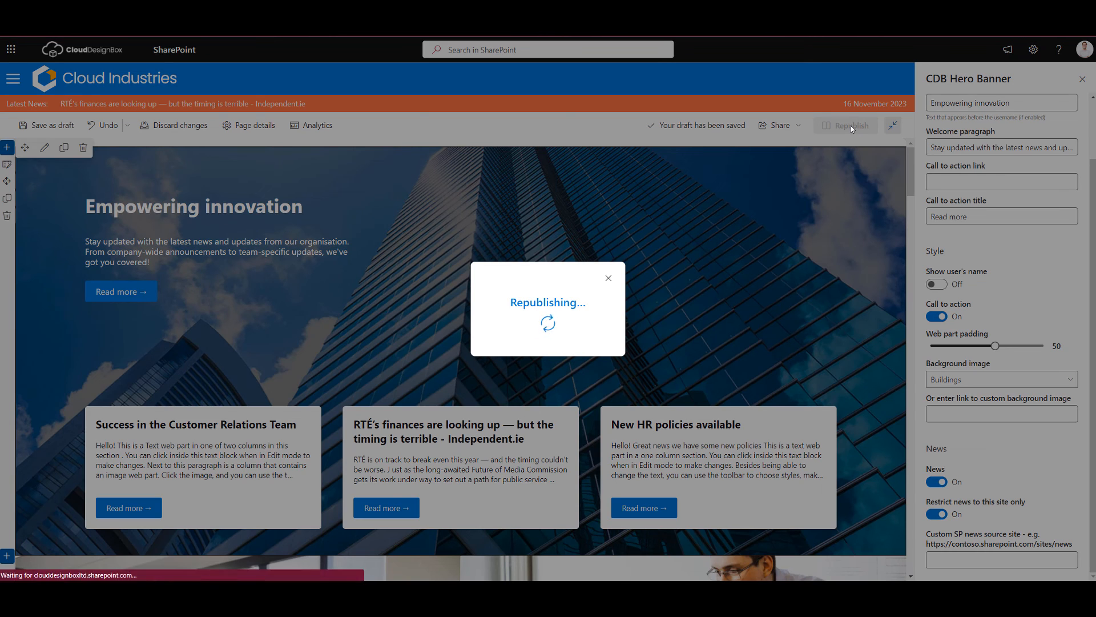
{"action": "left_click", "coordinate": [846, 126]}
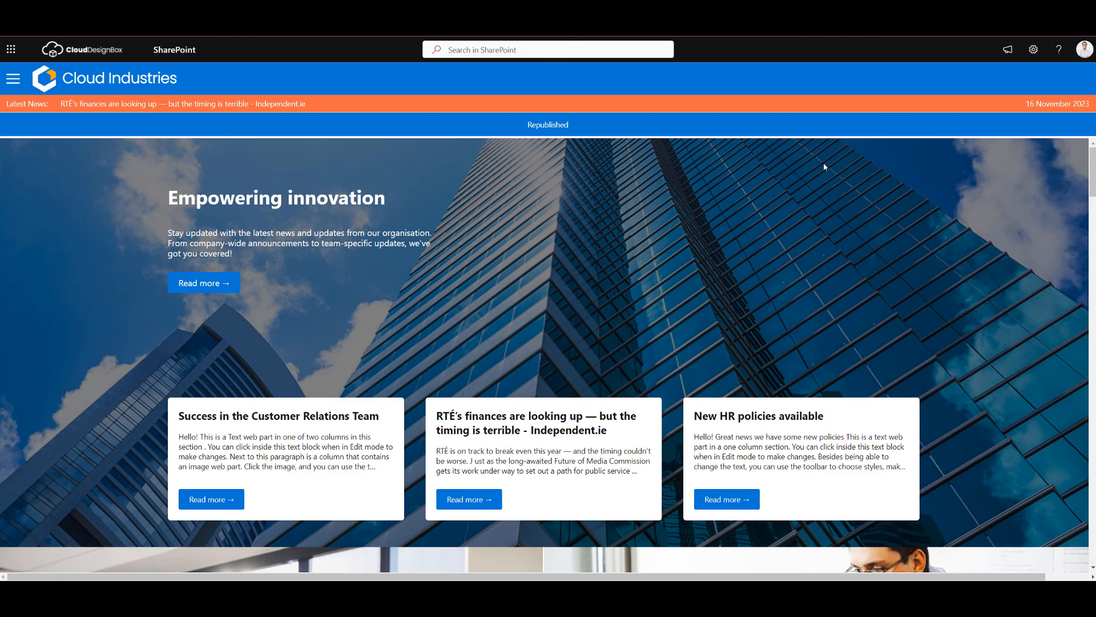